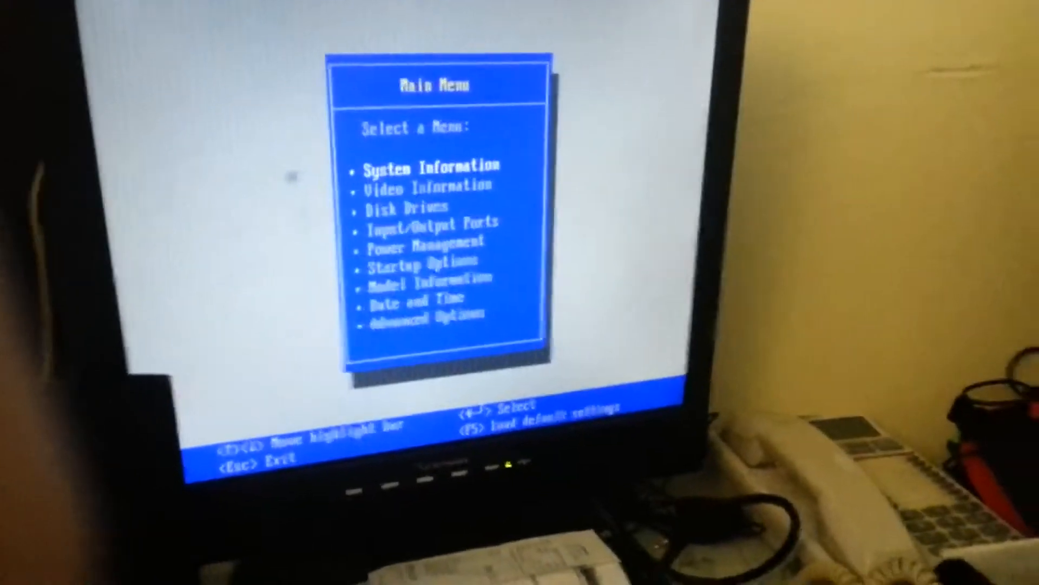
# Step: Open Model Information from the Main Menu, then request to exit Setup
pyautogui.press('down')
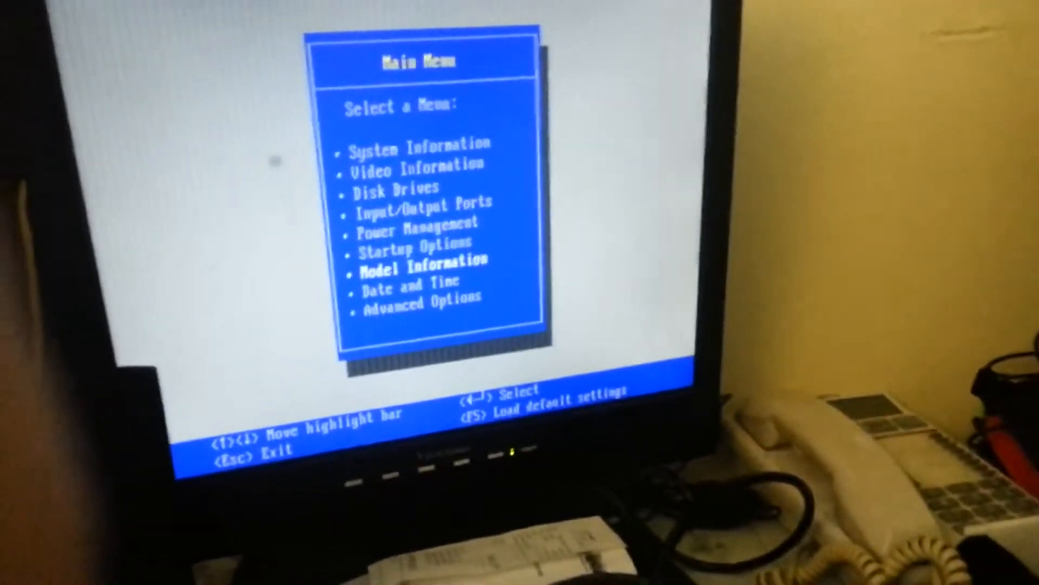
pyautogui.press('enter')
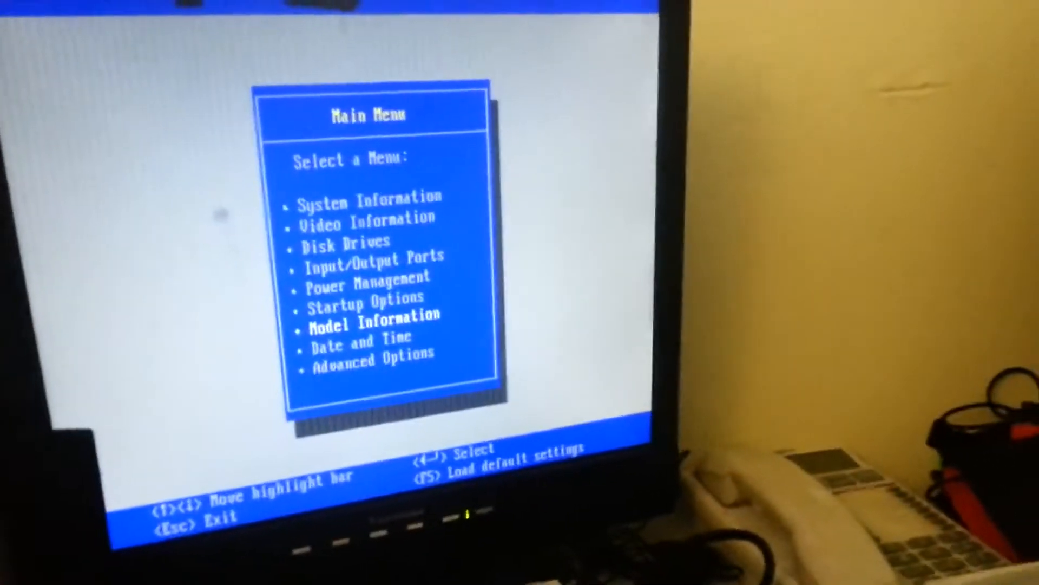
pyautogui.press('up')
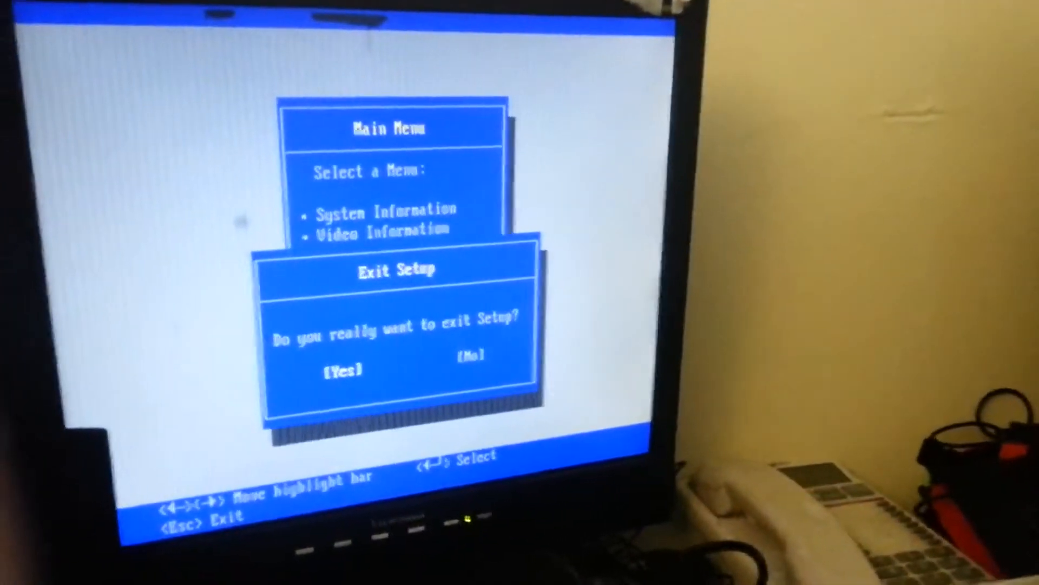
# Step: Confirm Yes to exit Setup and reboot to the IBM Aptiva logo
pyautogui.click(343, 370)
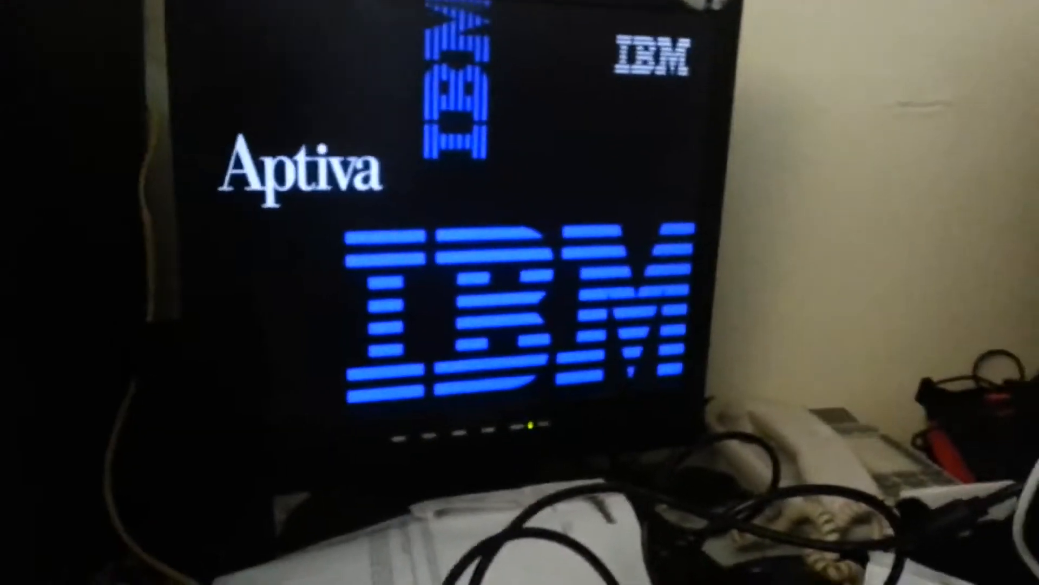